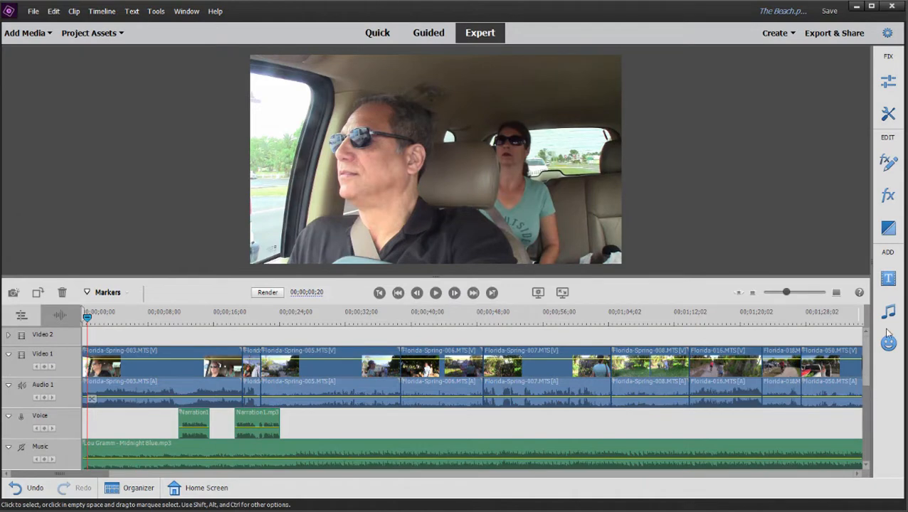
Browse the Titles panel's template categories, showing the Motion Titles options.
left_click(886, 281)
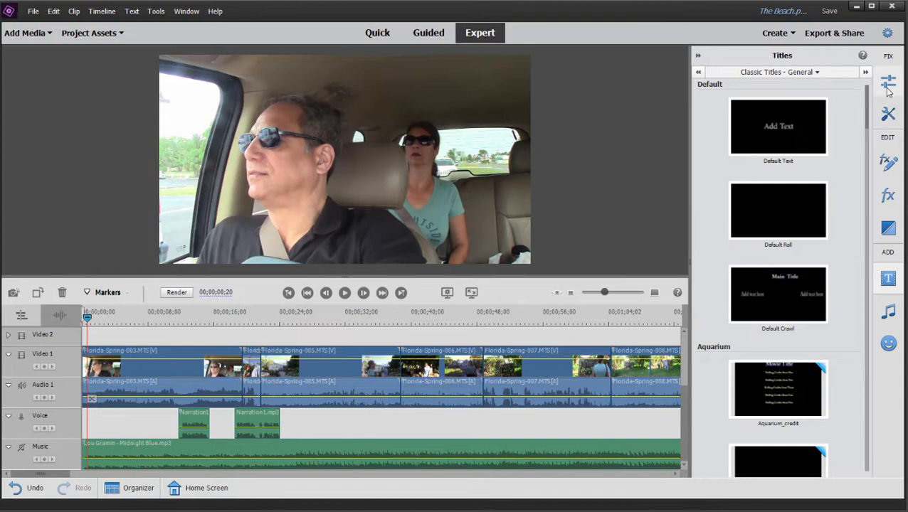
mouse_move(826, 74)
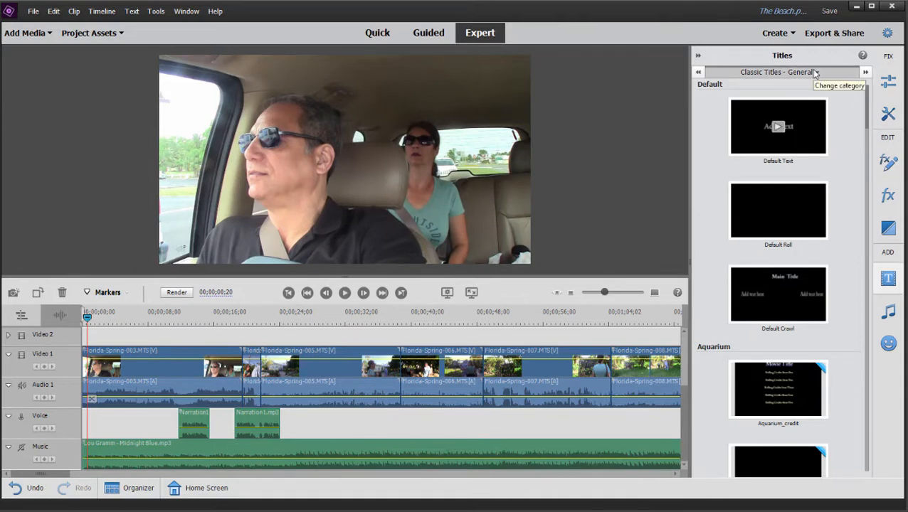
scroll("down", 3)
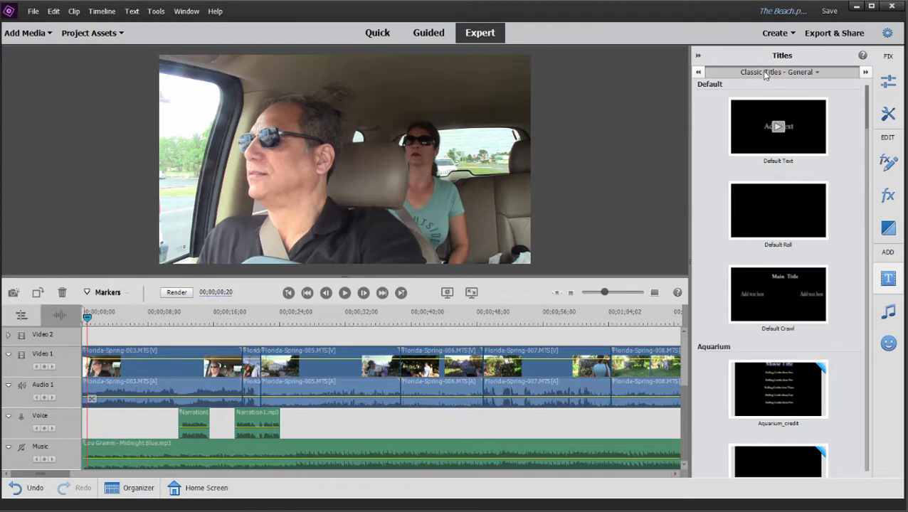
left_click(768, 72)
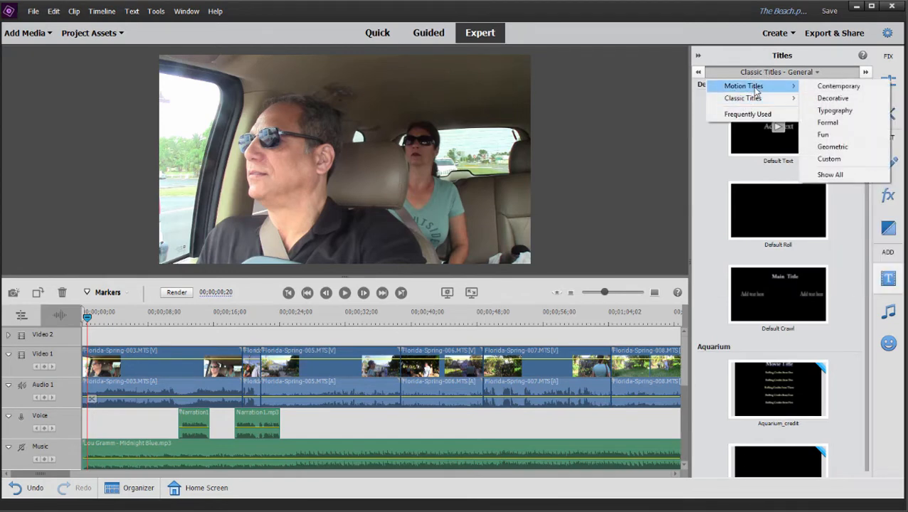
mouse_move(832, 122)
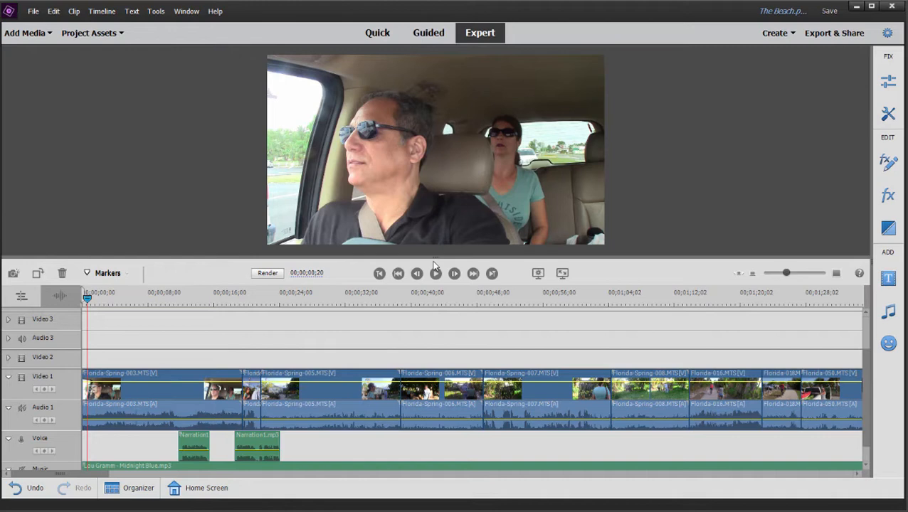
mouse_move(682, 305)
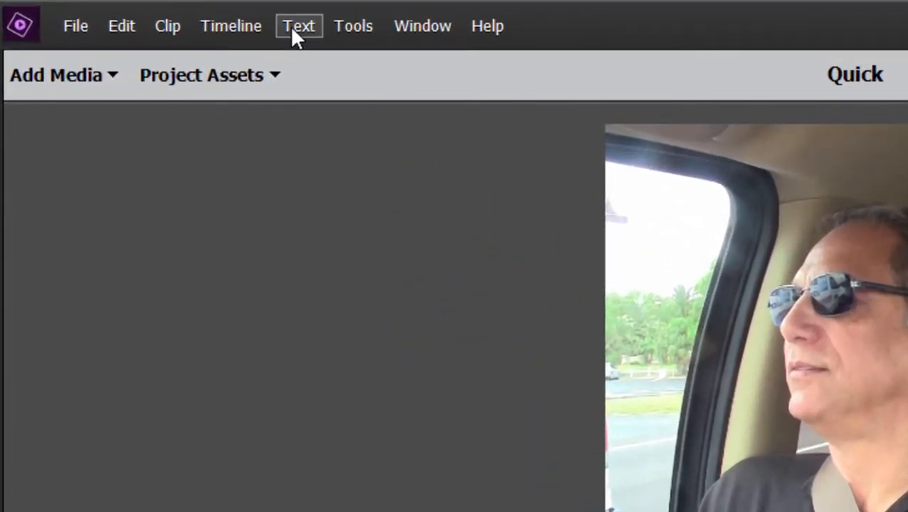
Create a default text title, Title 08, on Video 2 at the playhead.
left_click(298, 27)
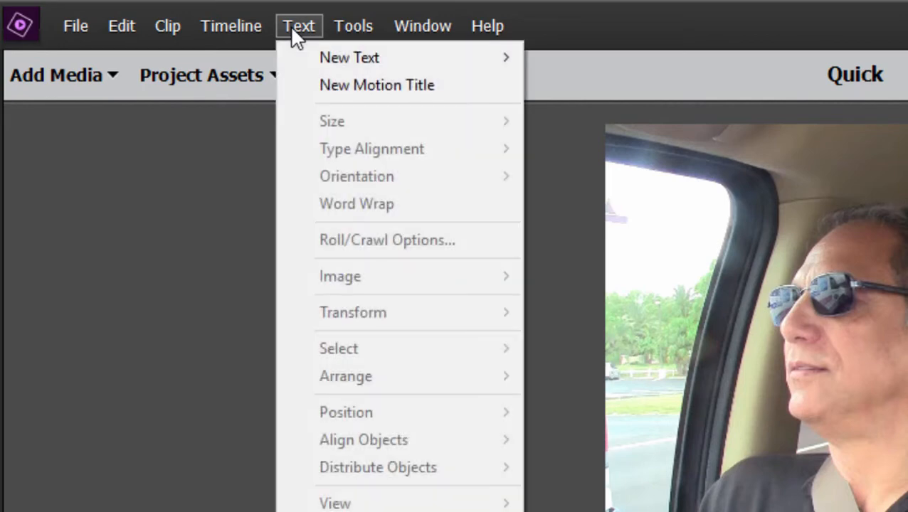
mouse_move(349, 57)
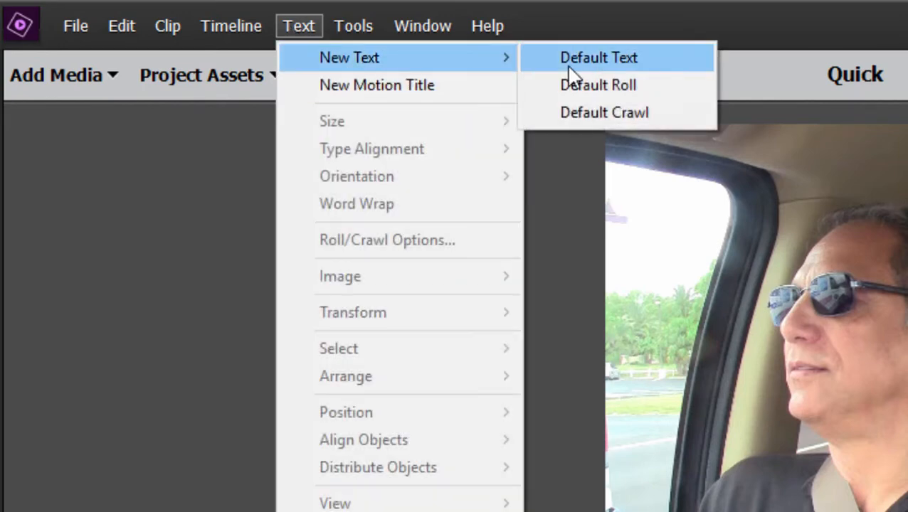
left_click(598, 57)
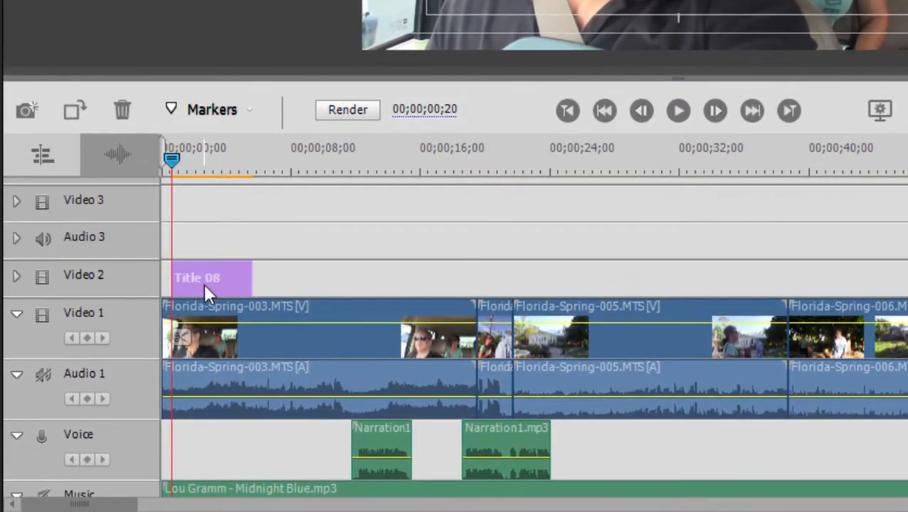
mouse_move(173, 277)
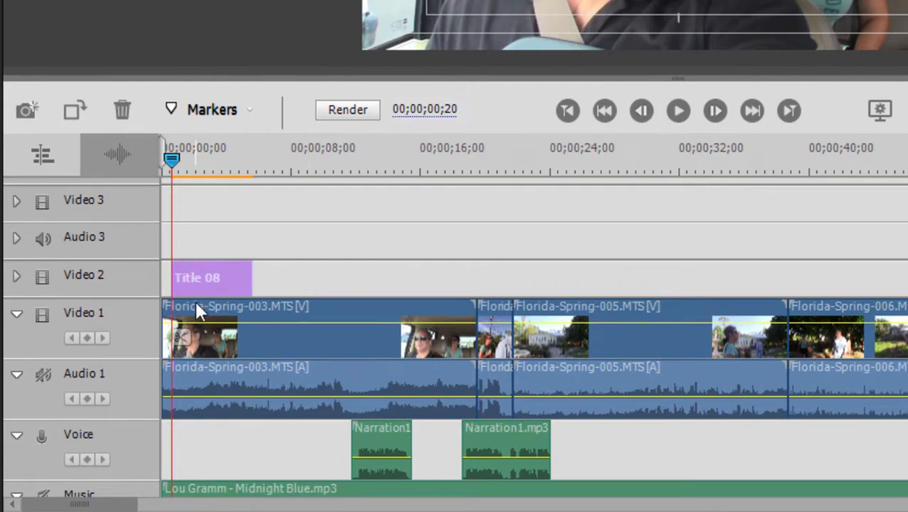
mouse_move(266, 315)
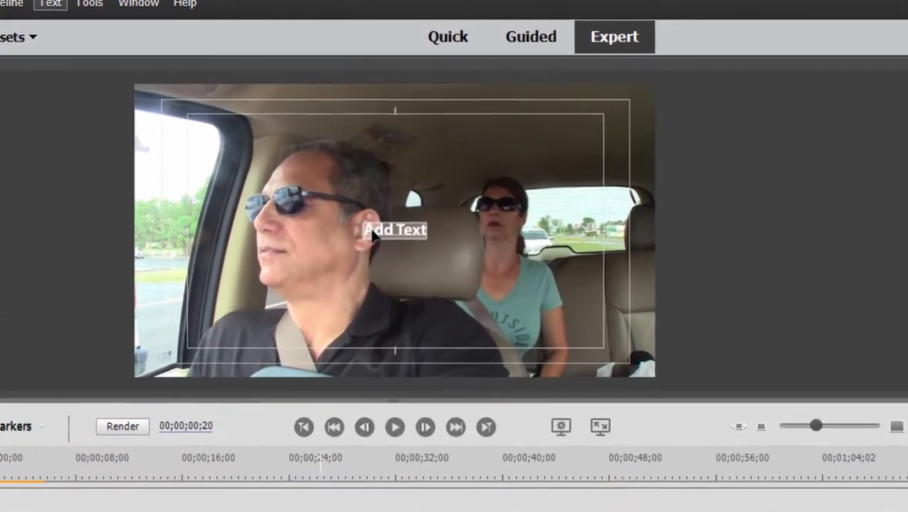
Type 'Kayaking', apply the Caslon Classic Gold style, and set text size 177.
type("Kayaking")
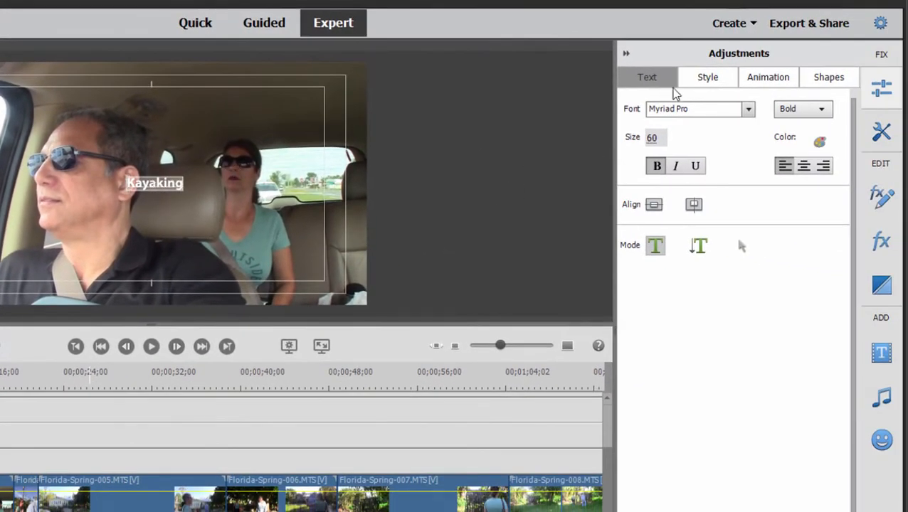
left_click(707, 77)
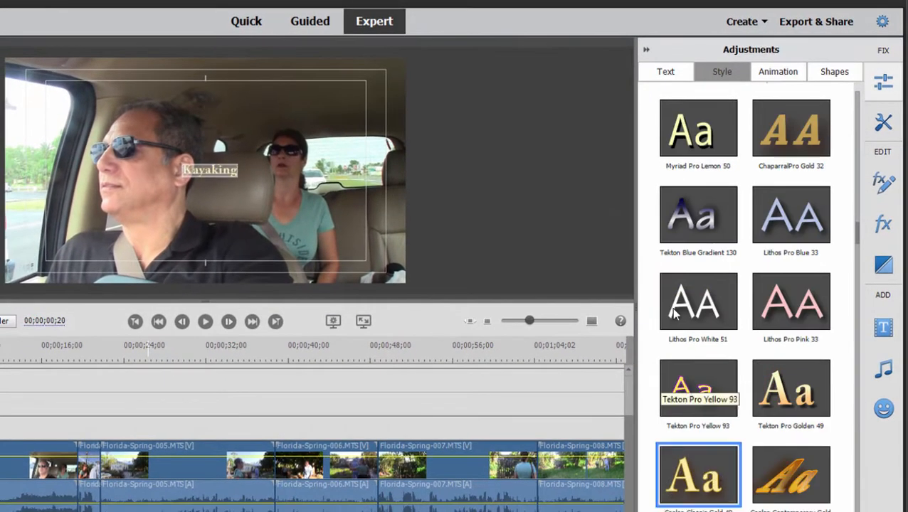
left_click(665, 71)
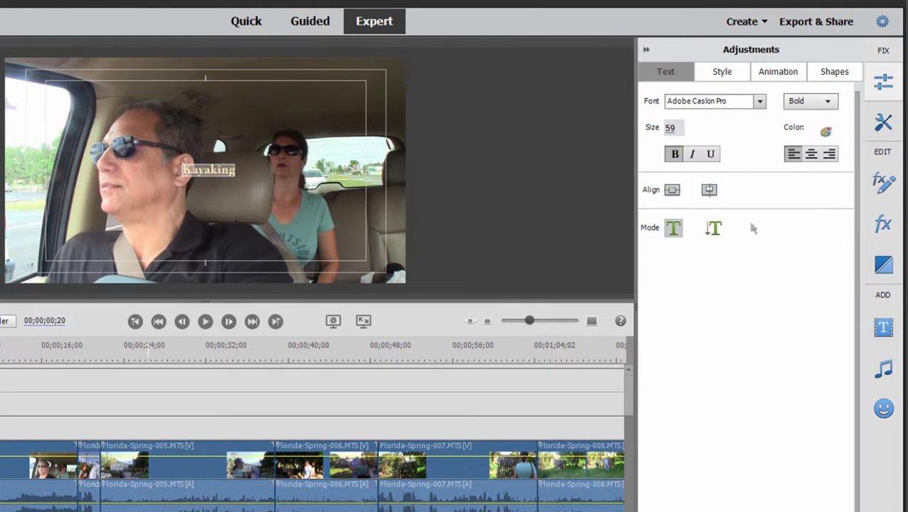
type("177")
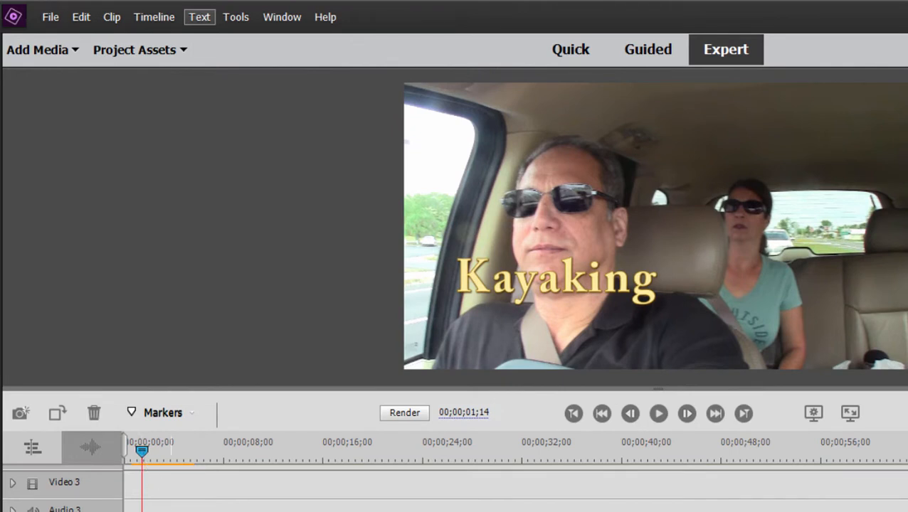
Create a second default title reading 'the Myakka' and adjust its font size.
left_click(199, 17)
type("the Ma")
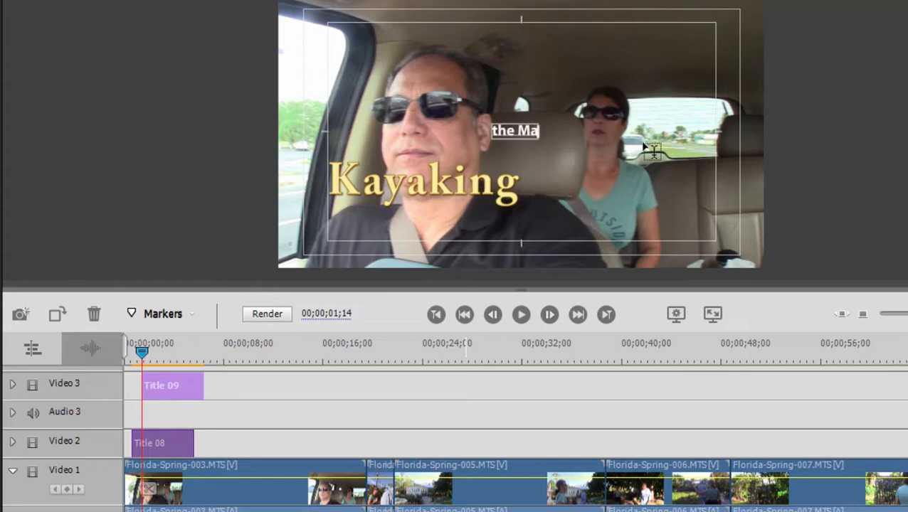
type("yakka")
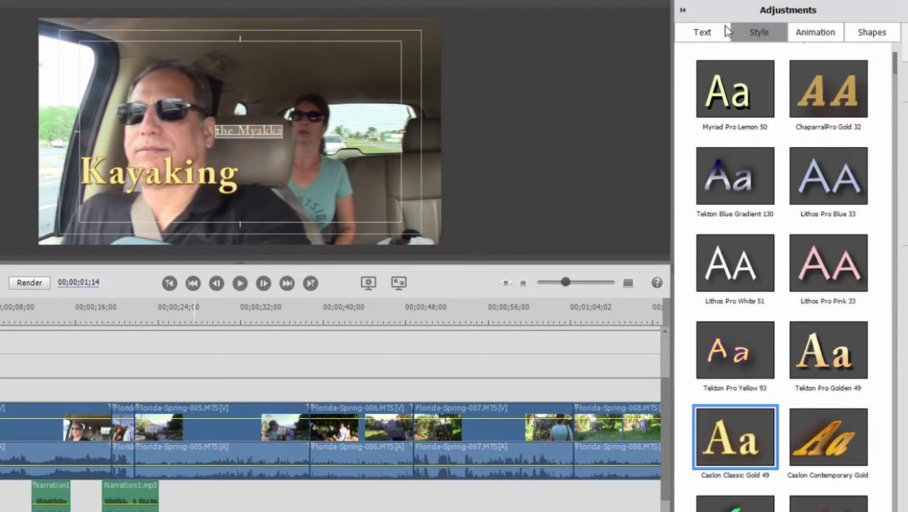
left_click(702, 32)
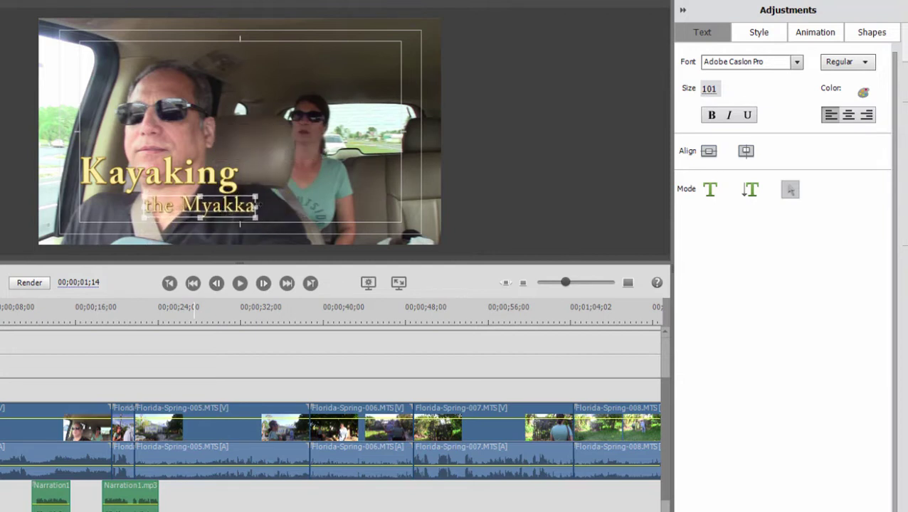
mouse_move(191, 173)
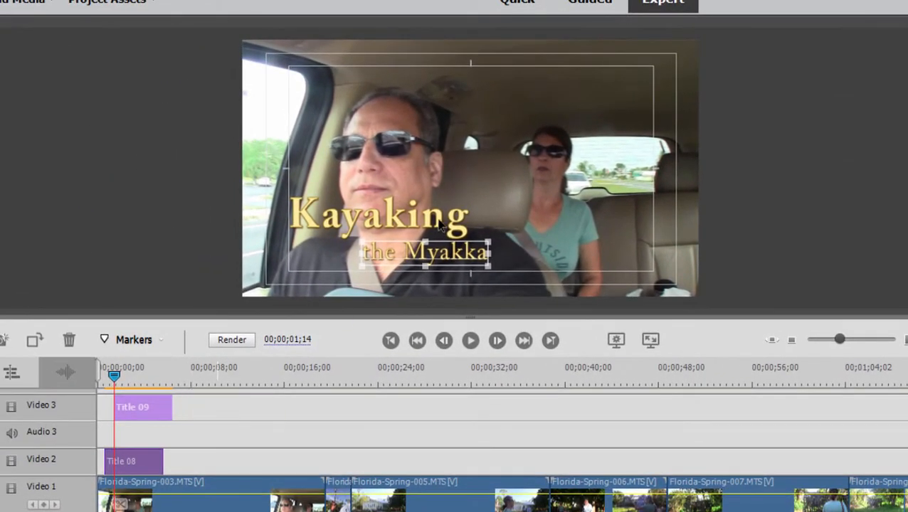
mouse_move(822, 235)
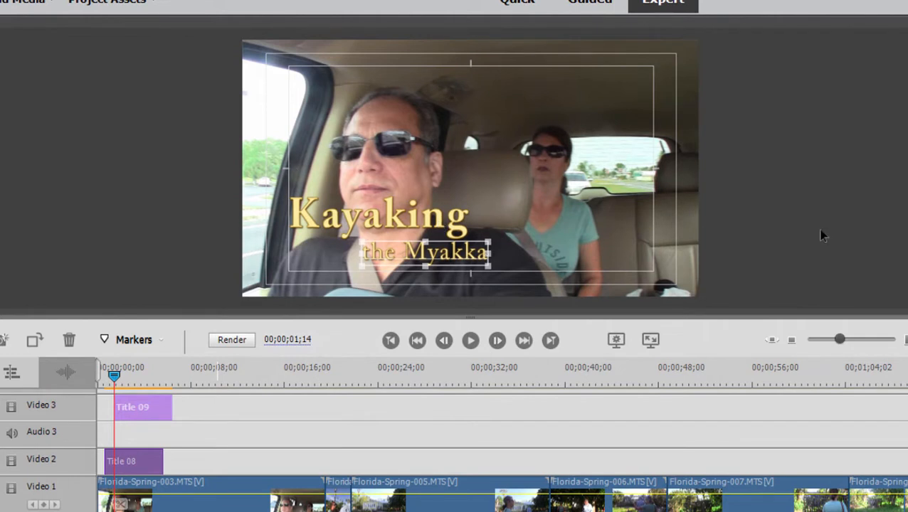
mouse_move(765, 205)
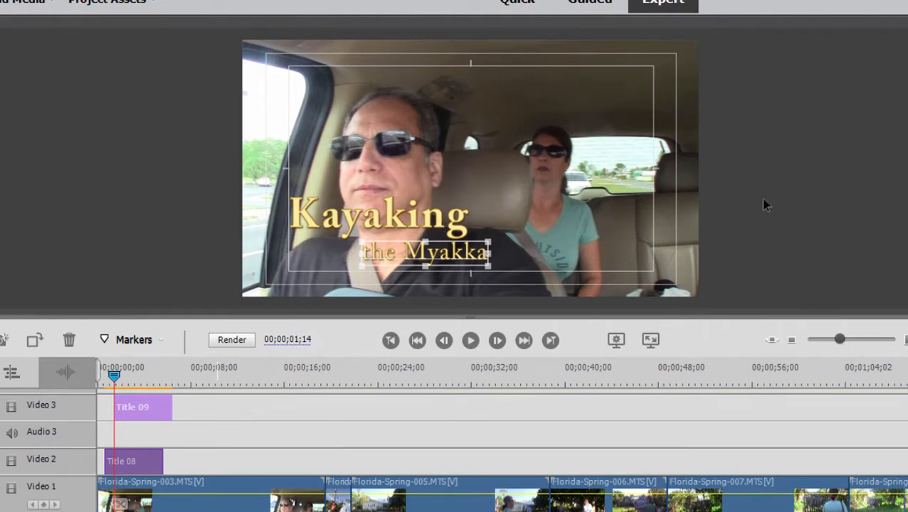
mouse_move(466, 274)
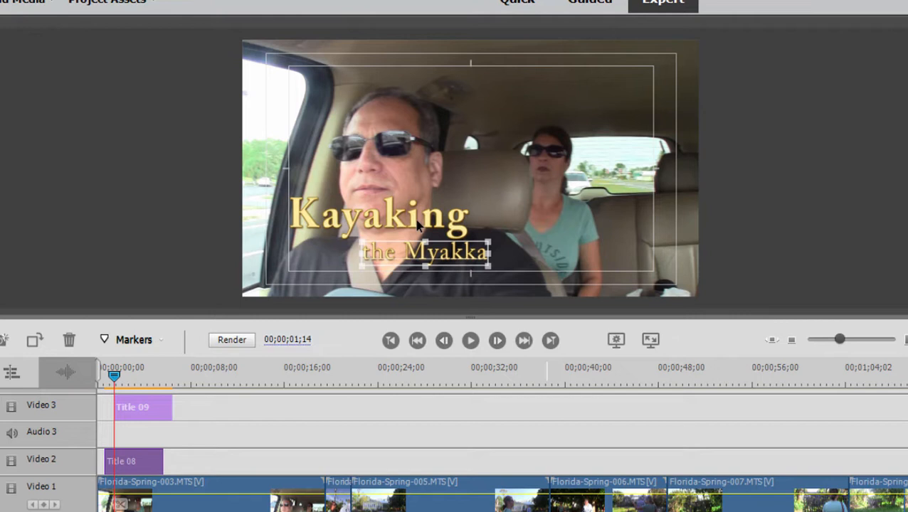
mouse_move(402, 229)
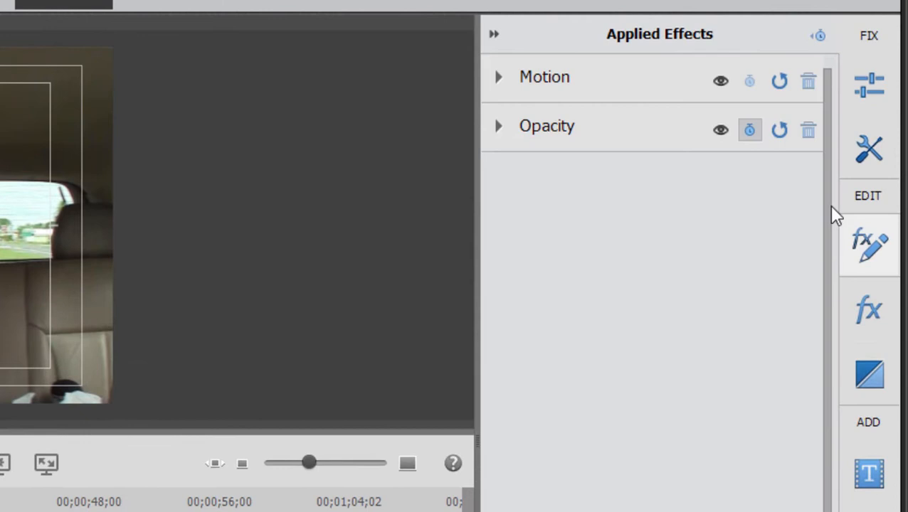
Enable Motion keyframing on the Kayaking title with starting Position X 2000.
left_click(502, 77)
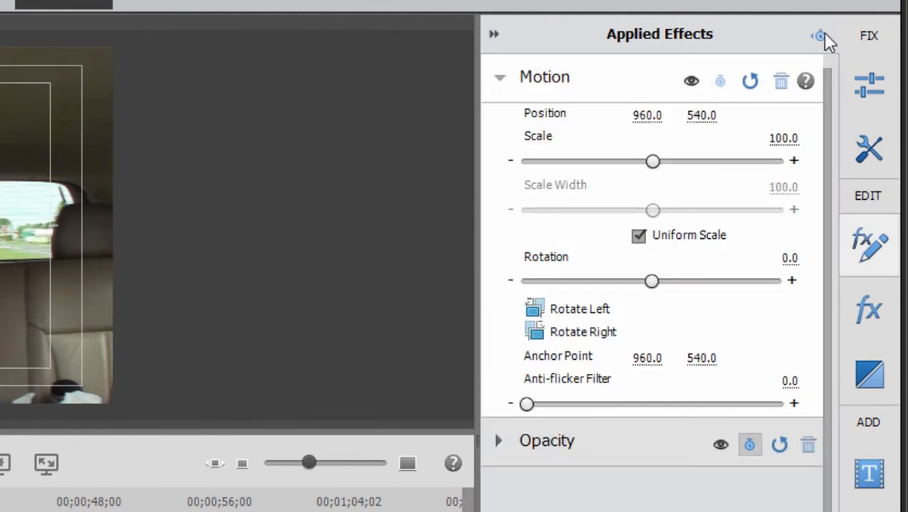
mouse_move(813, 36)
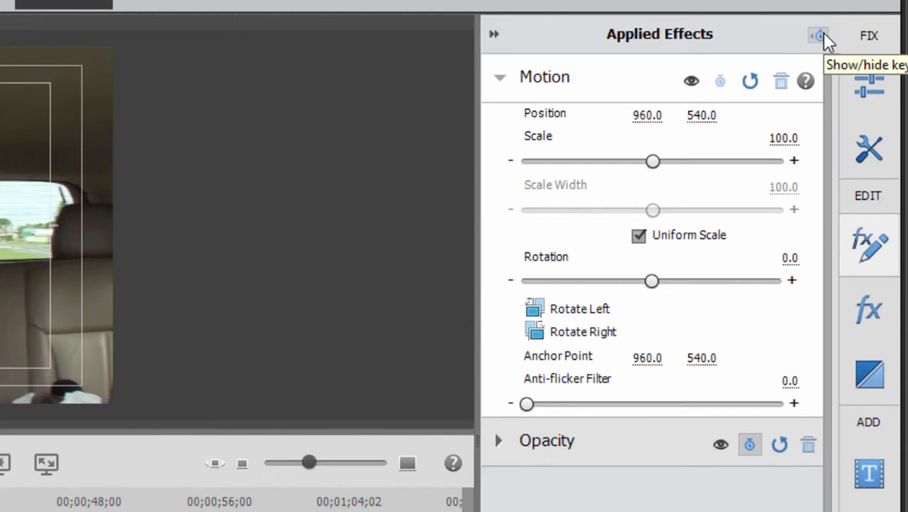
left_click(814, 34)
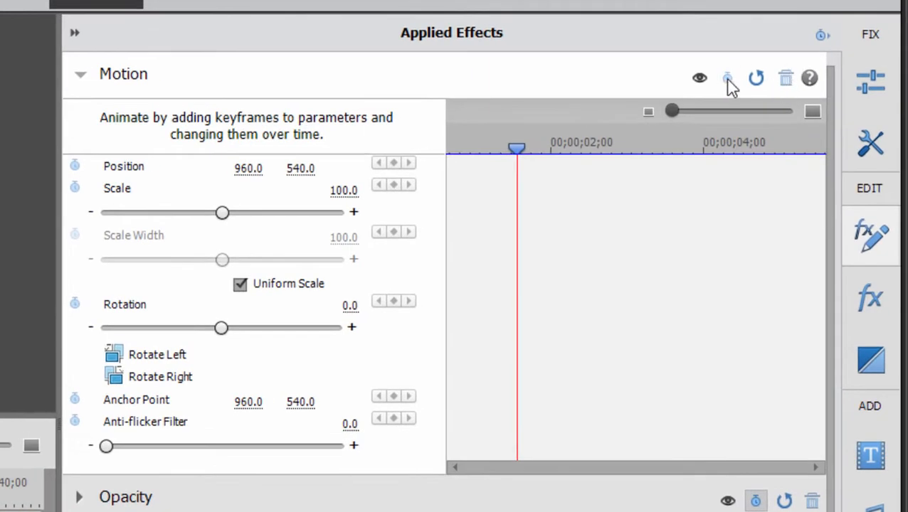
mouse_move(724, 78)
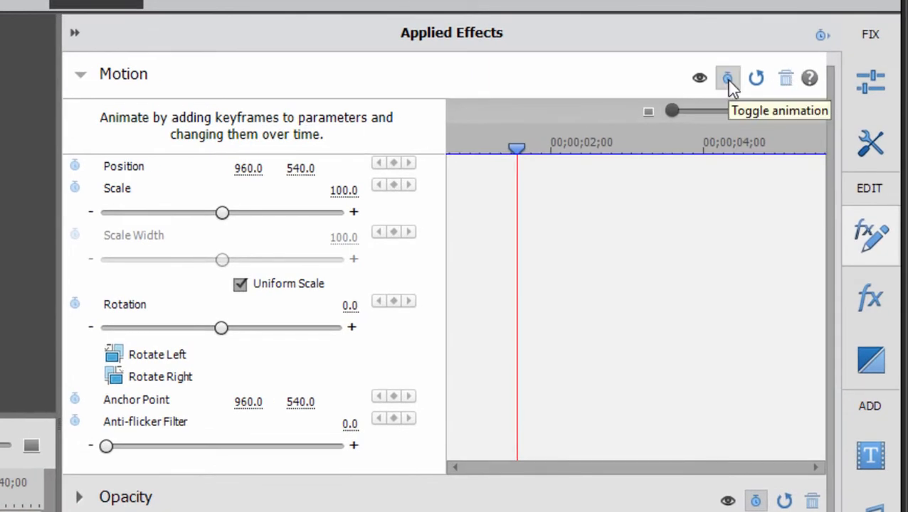
left_click(724, 79)
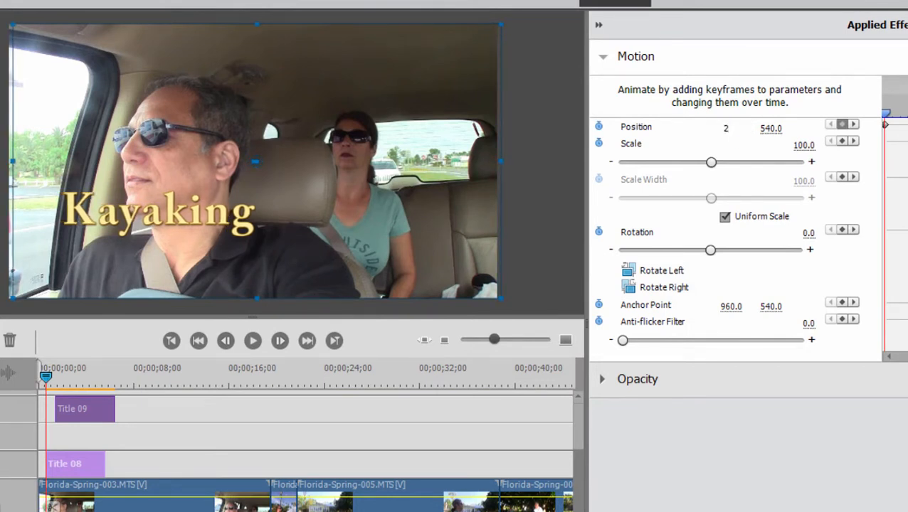
type("2000.0")
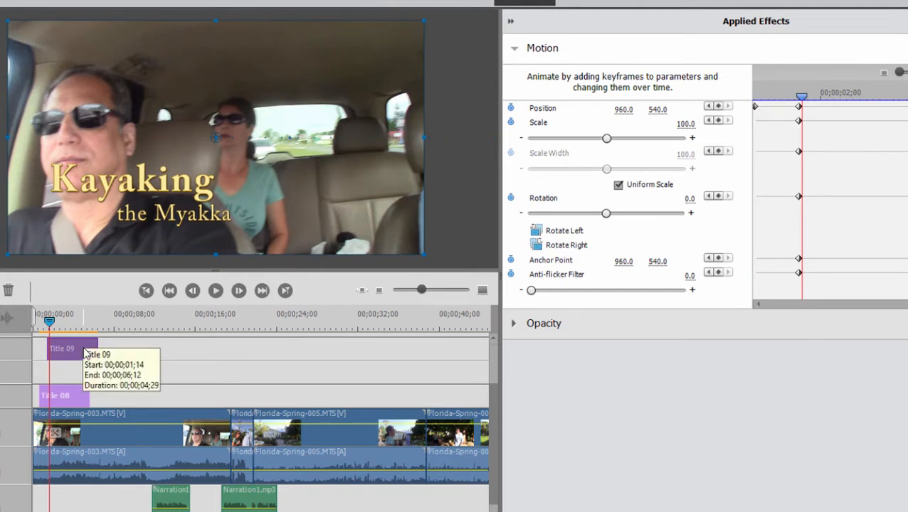
Enable Motion keyframing on Title 09 and set its starting Position X to -10.
left_click(513, 47)
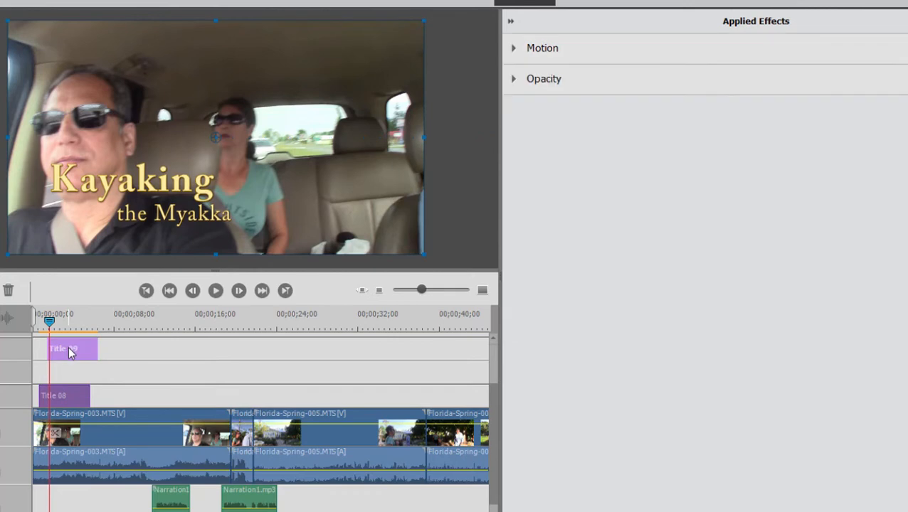
mouse_move(614, 133)
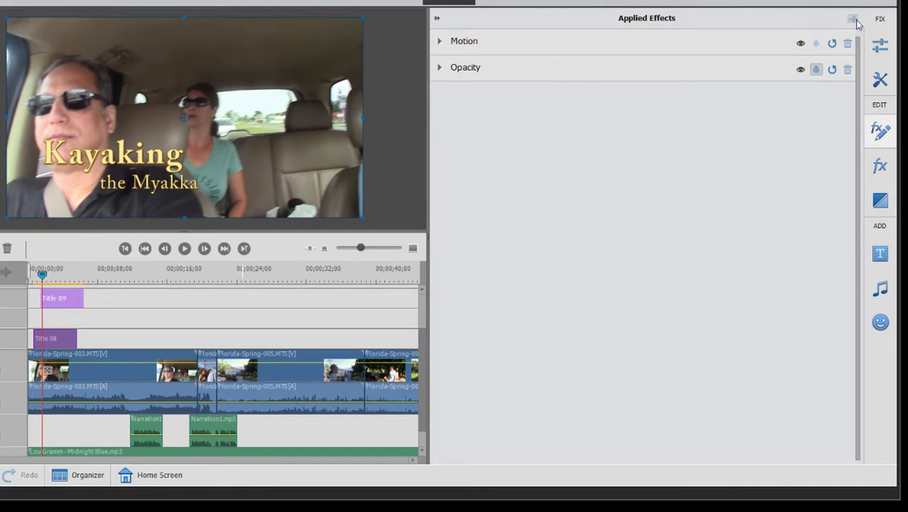
left_click(440, 41)
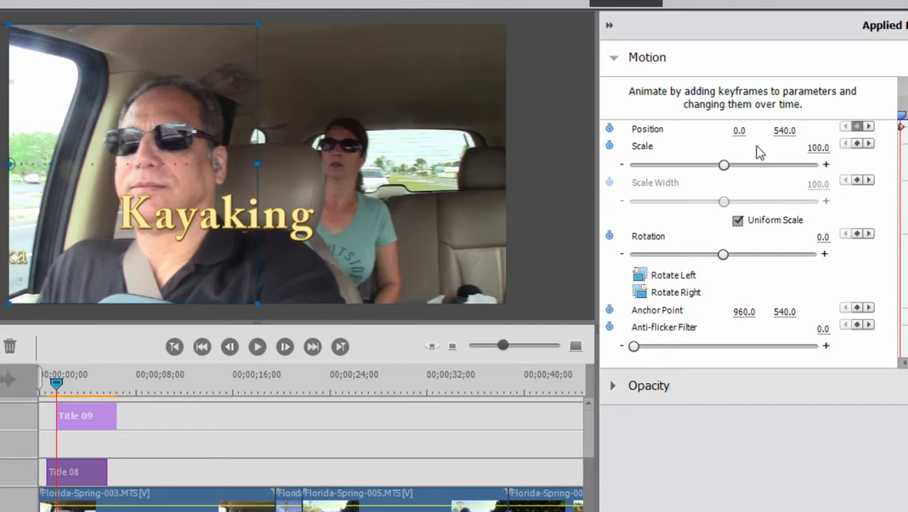
left_click(738, 130)
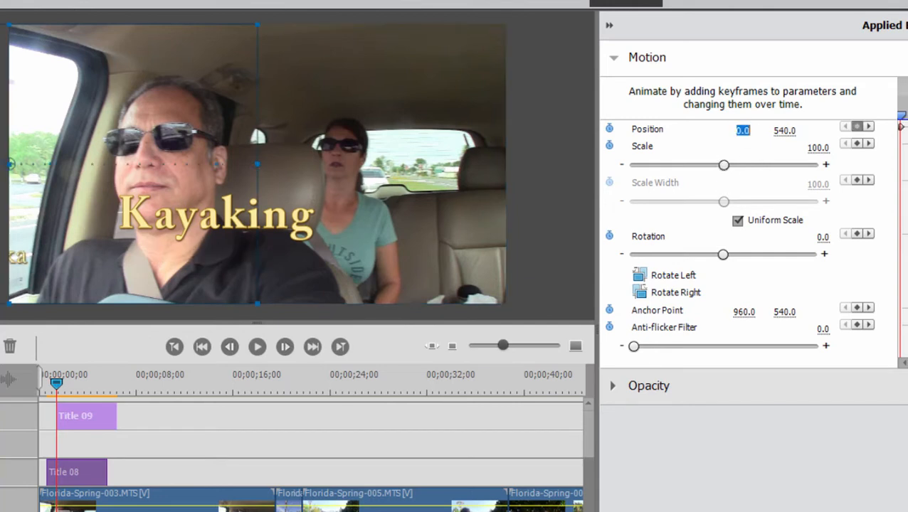
type("-10")
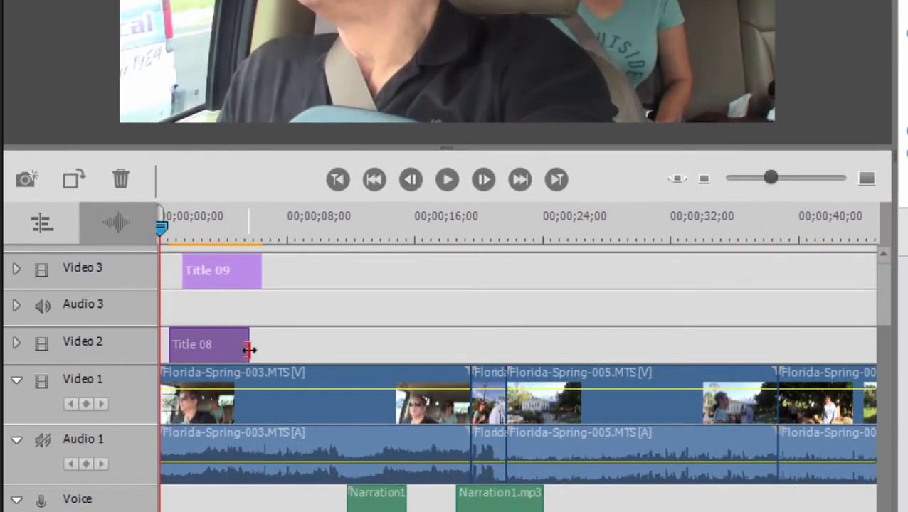
Extend Title 08 to end with Title 09, then return the playhead to the start.
left_click(220, 232)
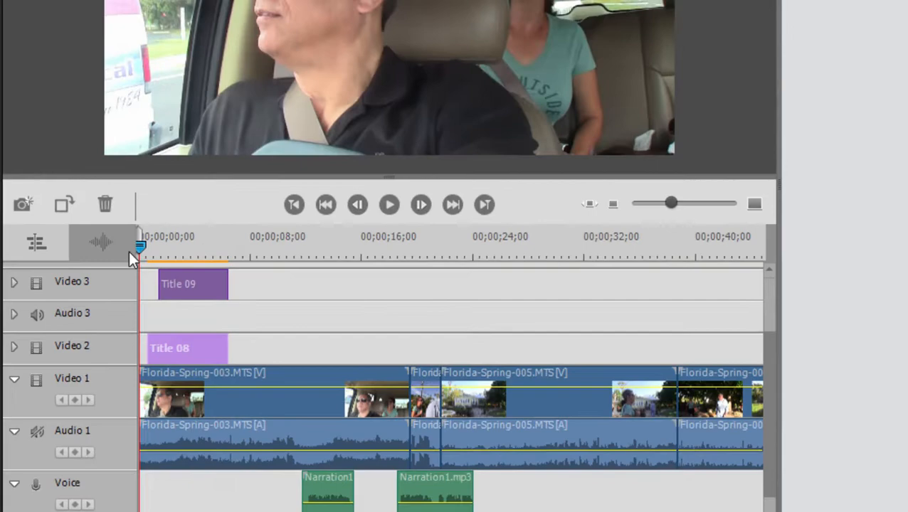
left_click(889, 164)
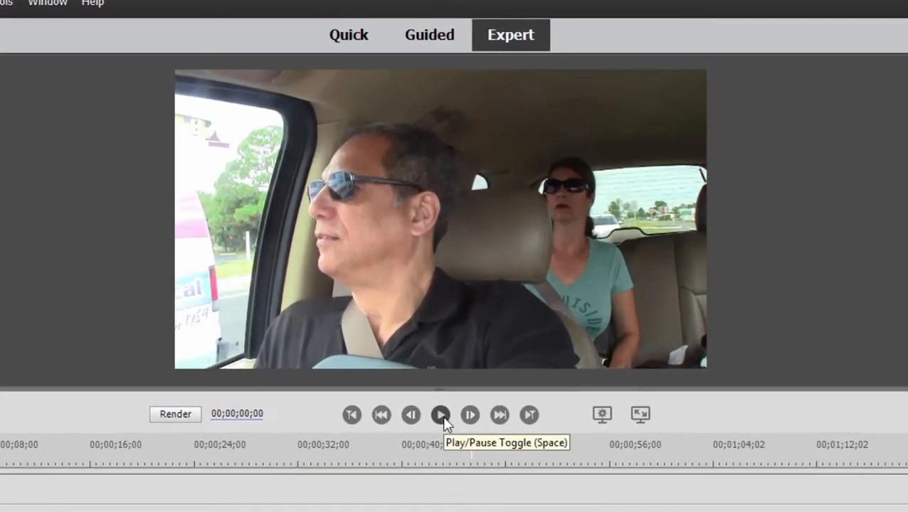
Play the opening in the Monitor to preview both titles flying in.
left_click(439, 413)
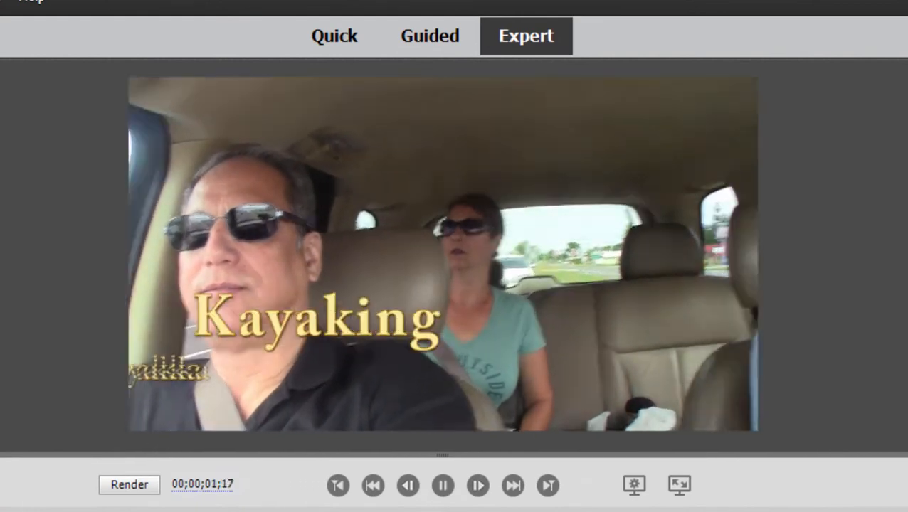
left_click(441, 487)
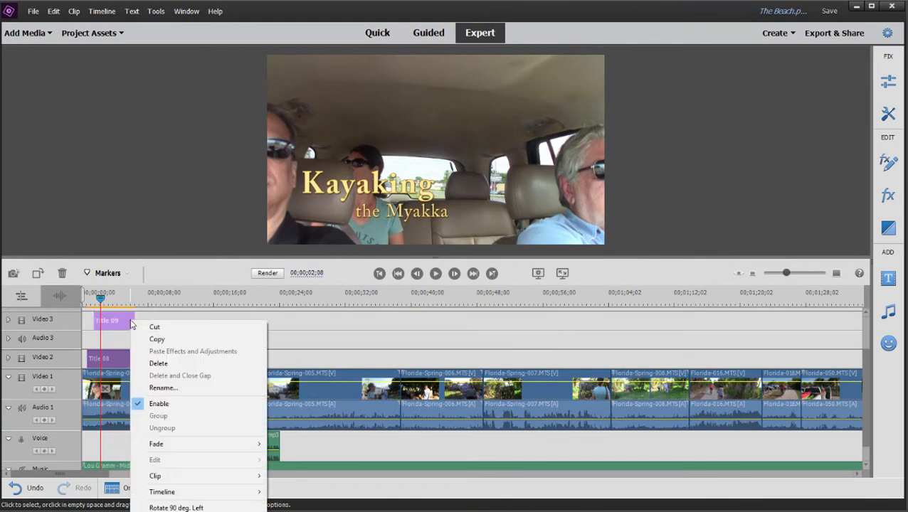
mouse_move(158, 443)
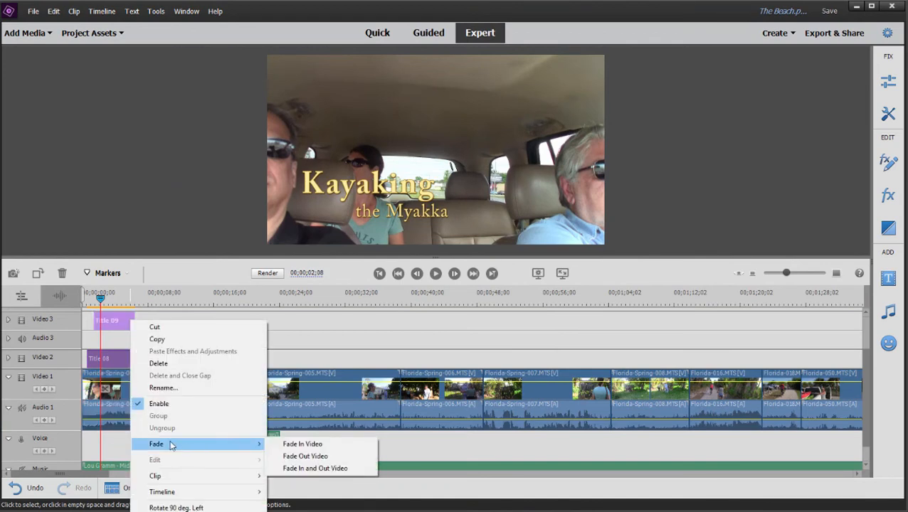